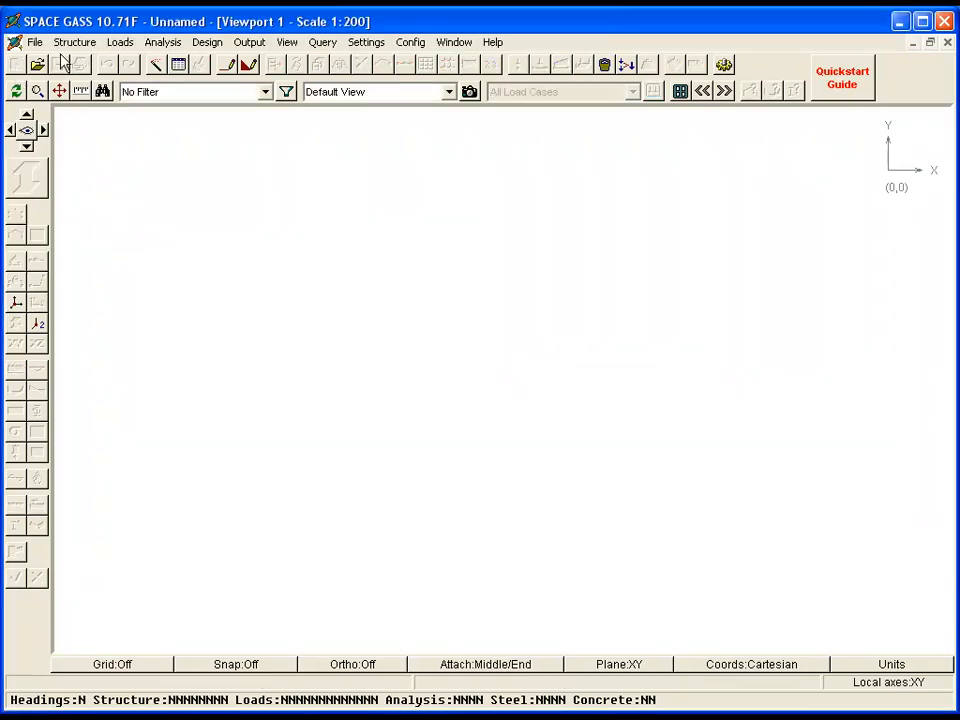
Apply the metric default units (metres, kN, MPa) to the new job.
click(74, 42)
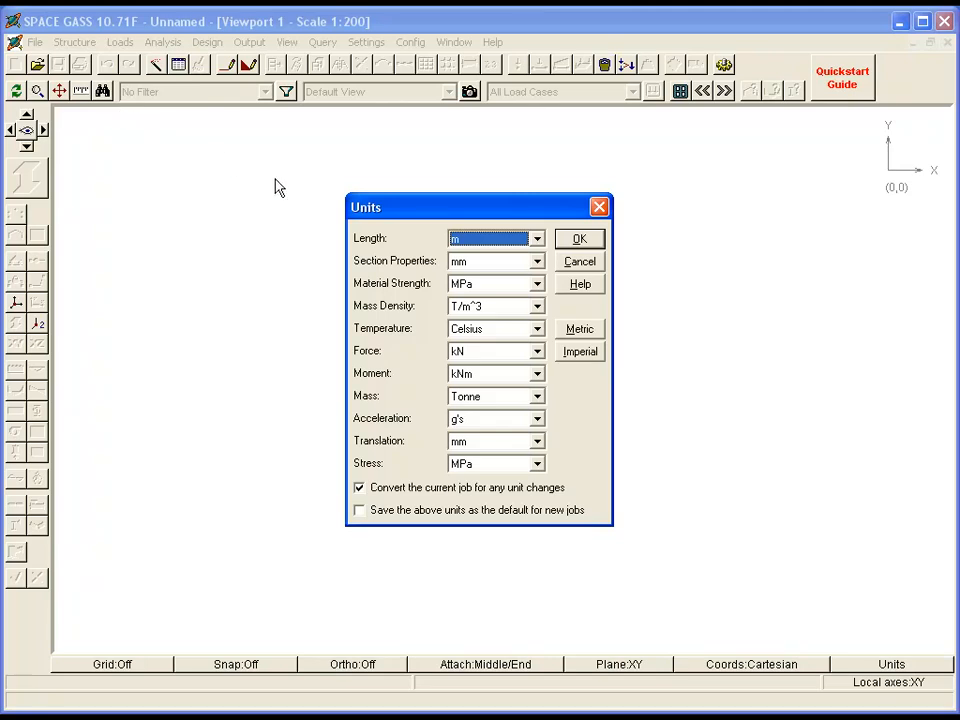
click(580, 328)
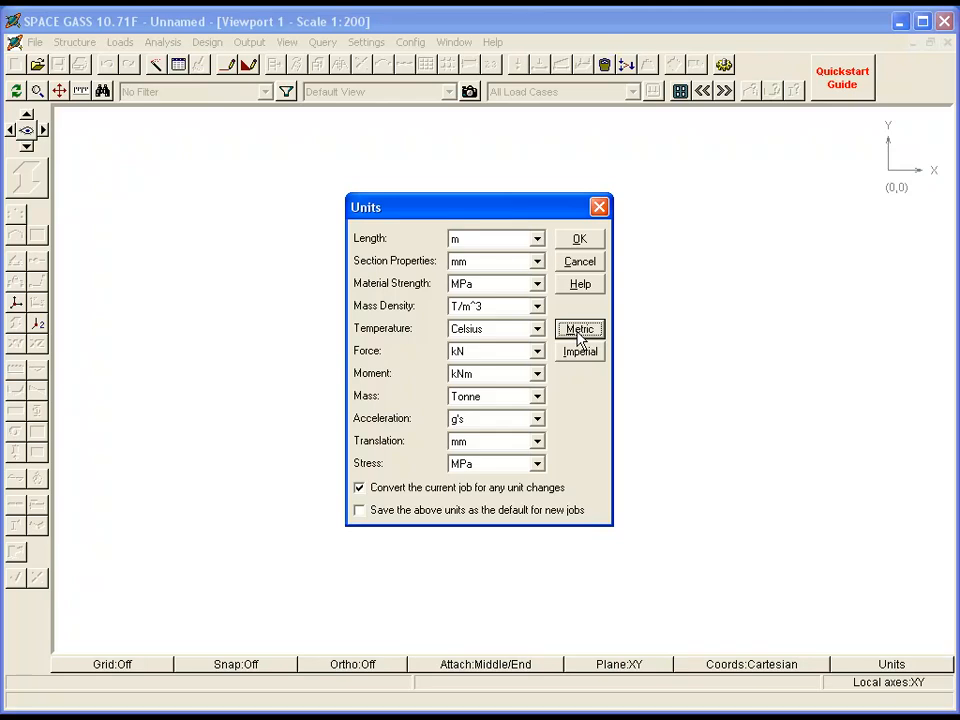
mouse_move(588, 279)
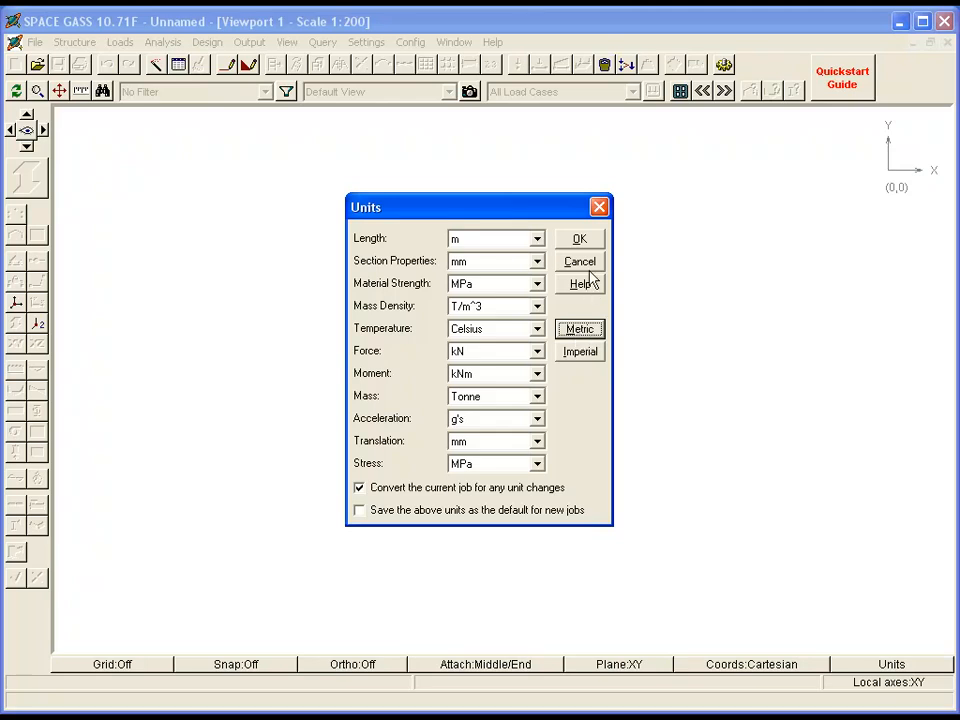
click(579, 238)
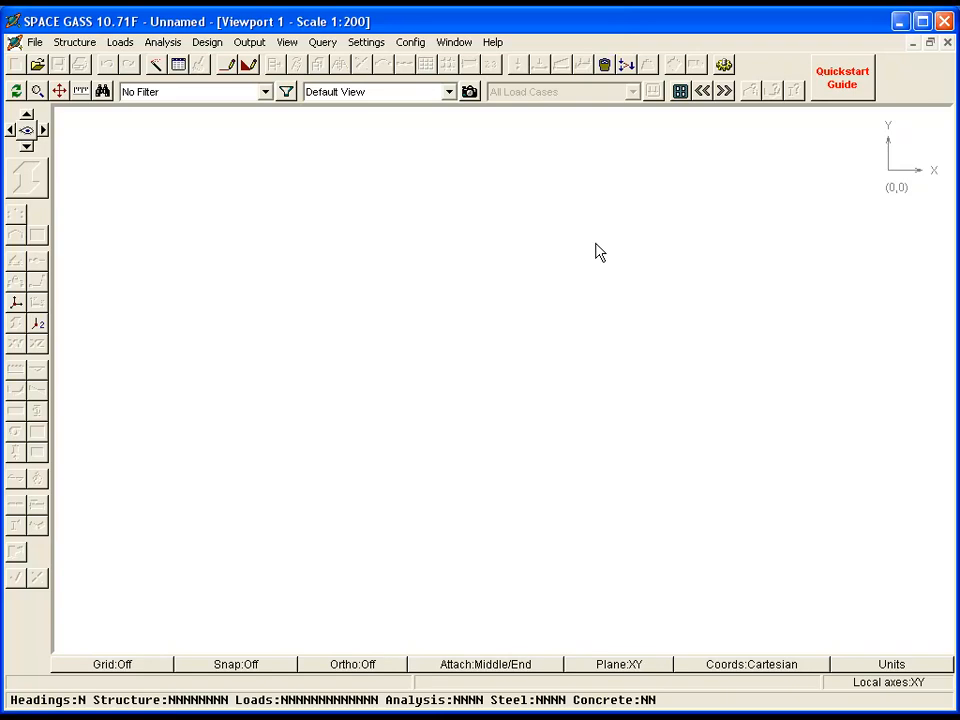
mouse_move(82, 318)
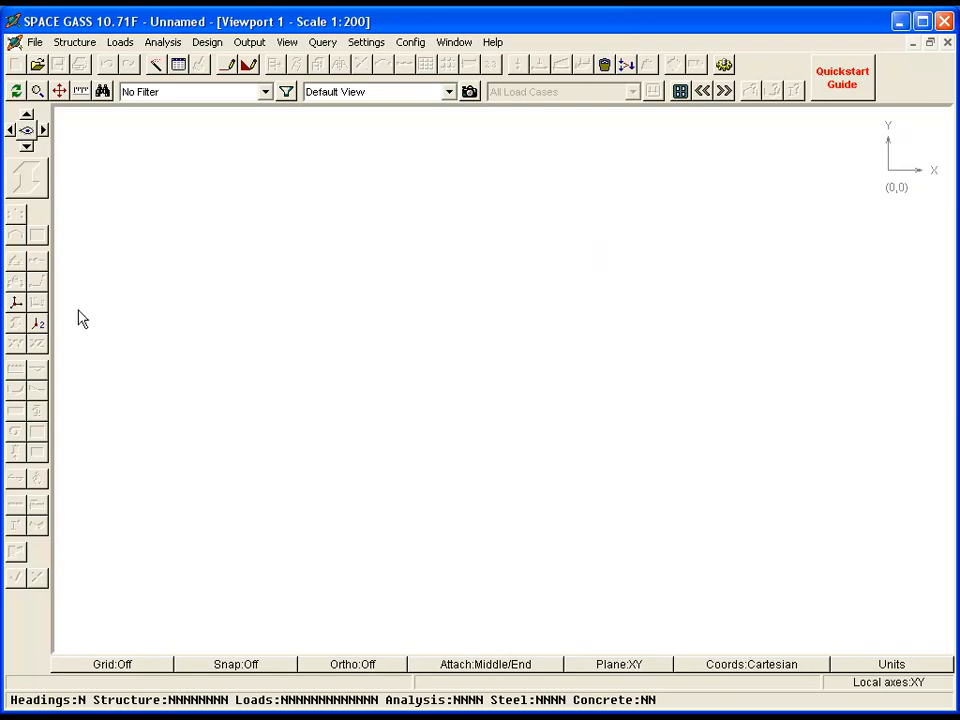
Draw a column from 0,0 to 0,8 and a straight rafter to 12.5,10.
click(16, 305)
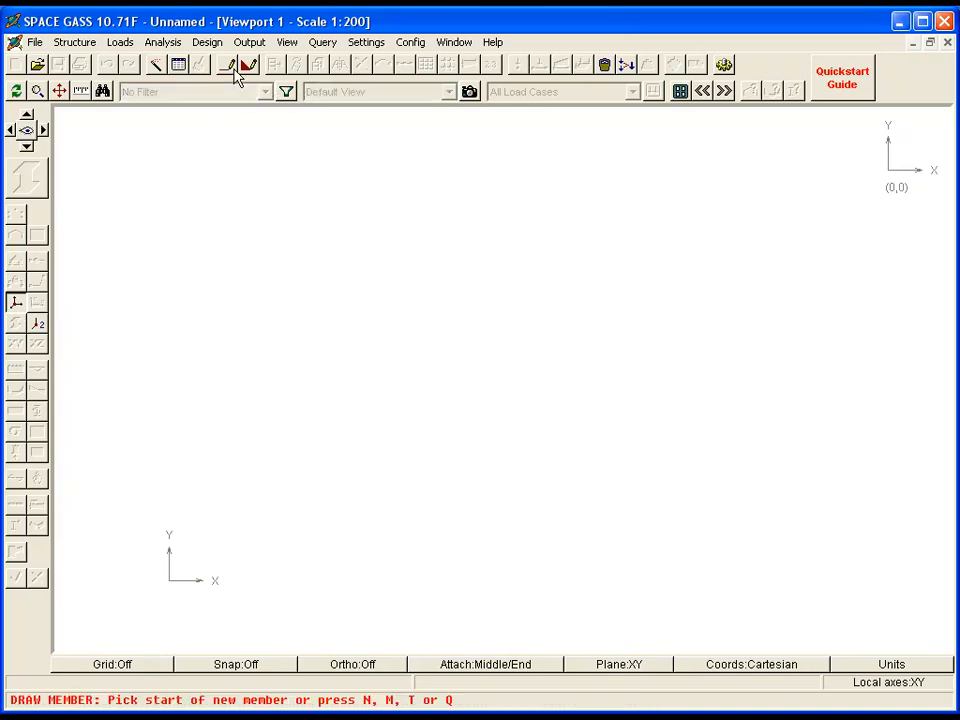
mouse_move(507, 247)
text(0)
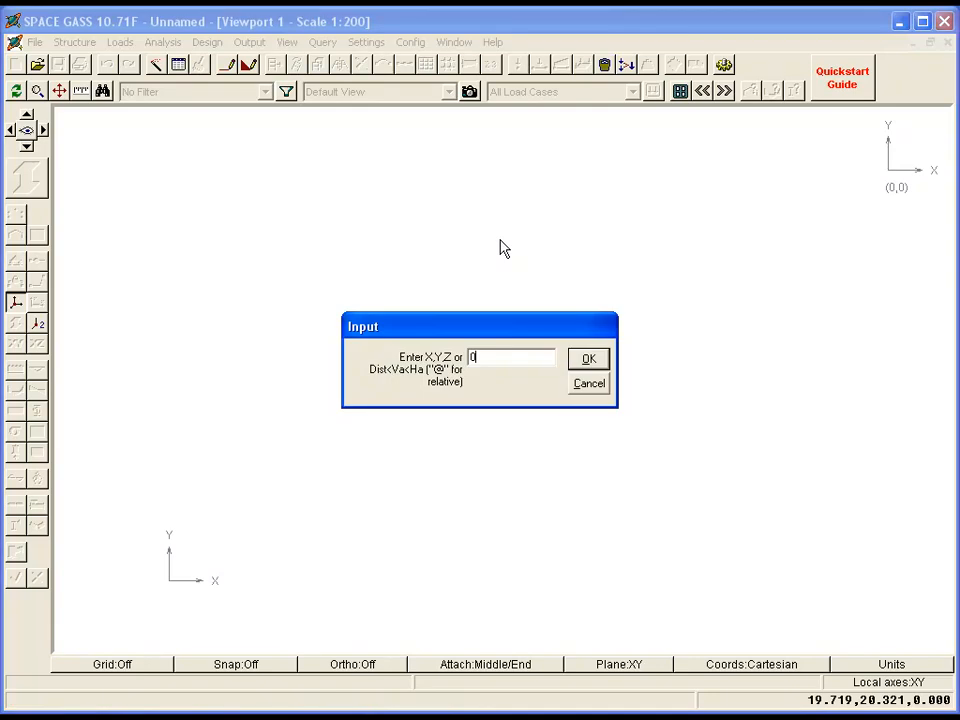
click(588, 358)
text(,8)
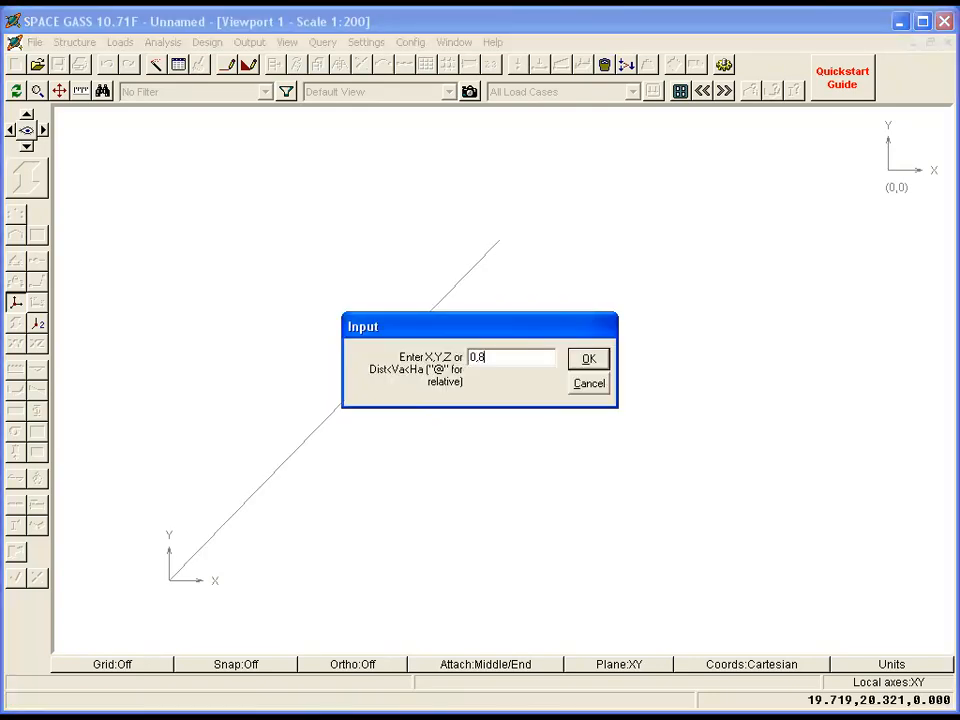
click(588, 358)
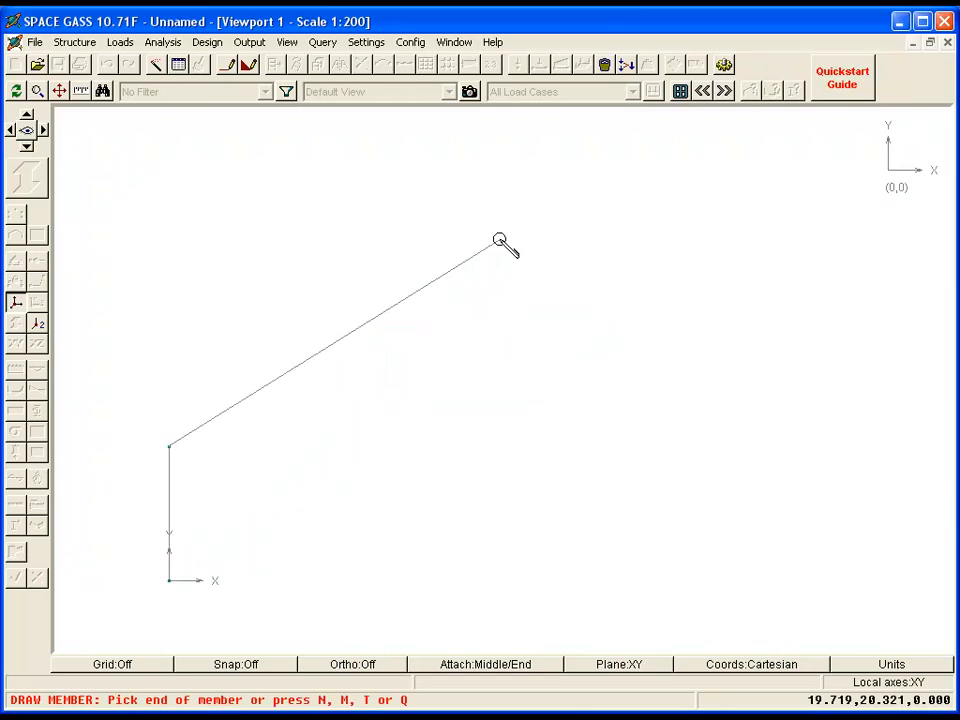
text(12.5,10,)
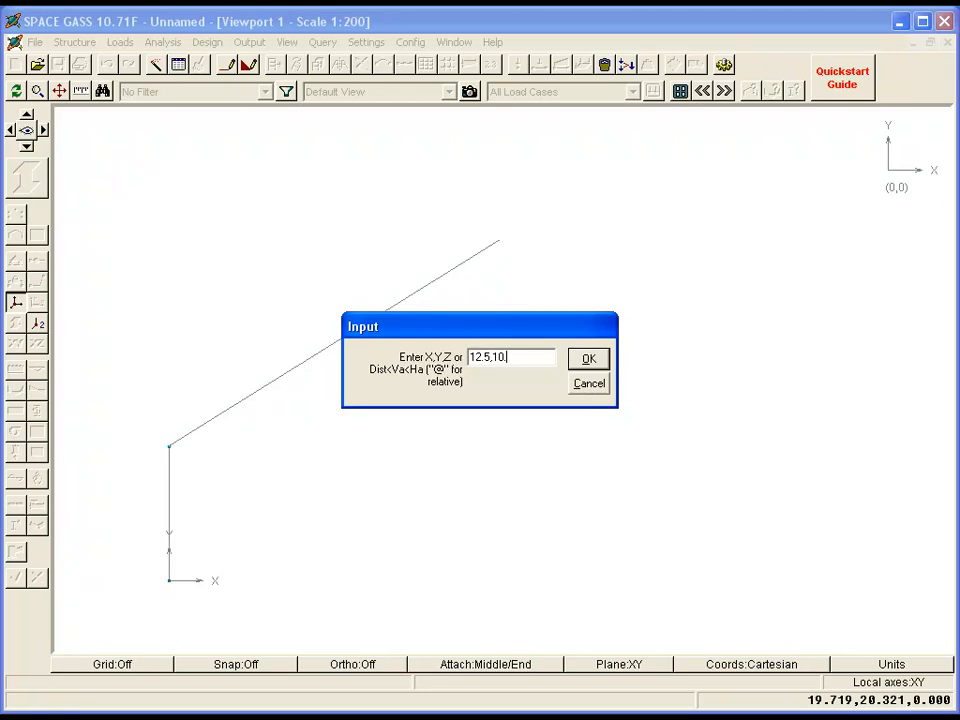
click(588, 358)
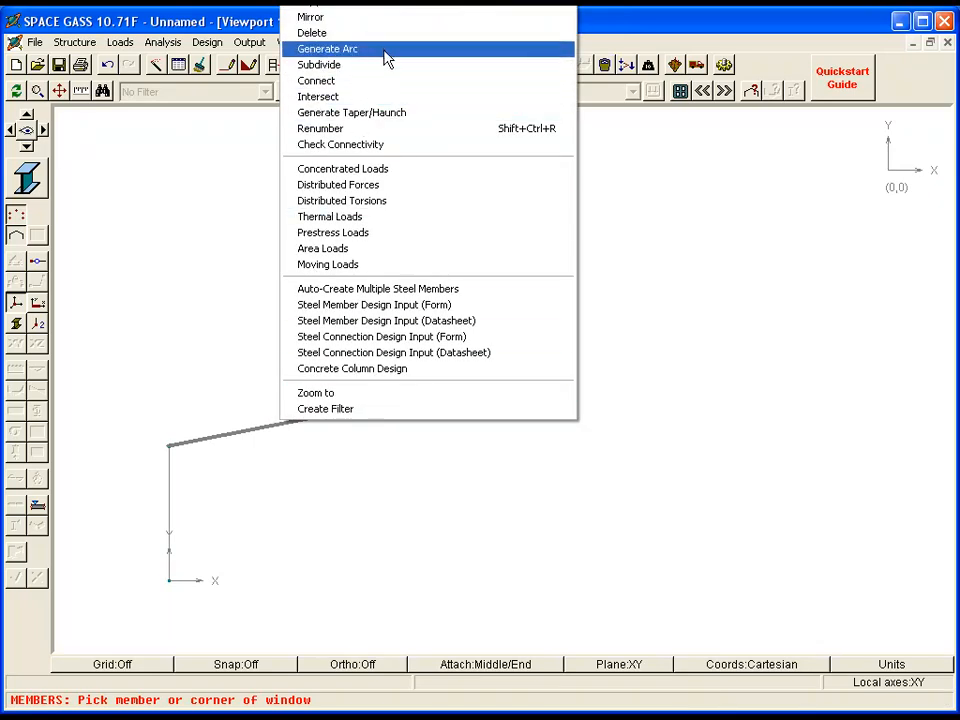
Convert the rafter into a radius-30 arc with six intermediate nodes.
click(327, 48)
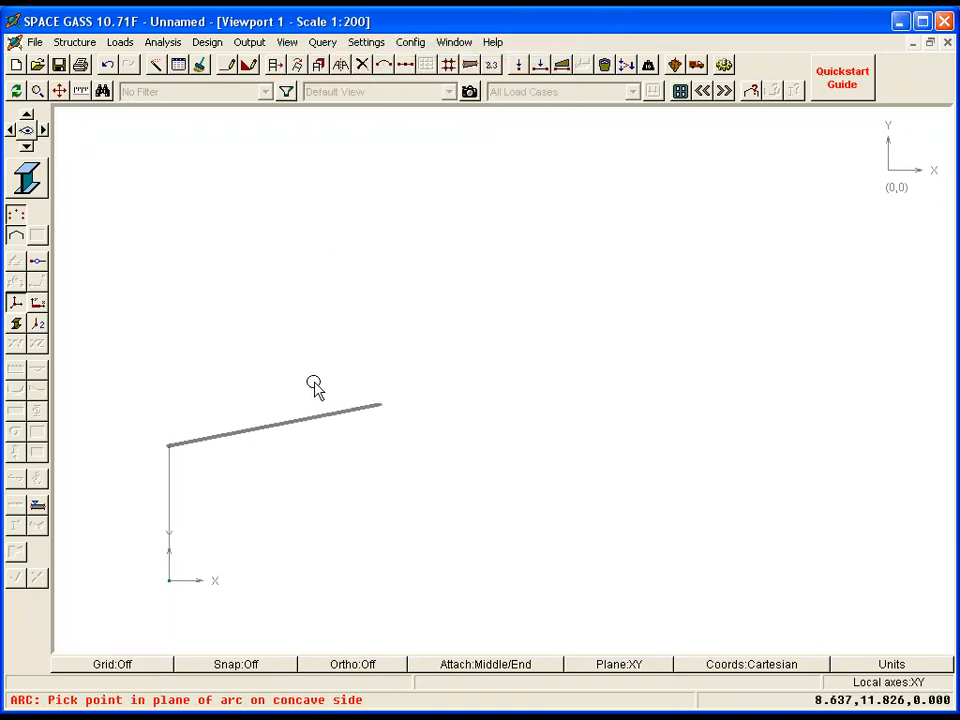
mouse_move(298, 470)
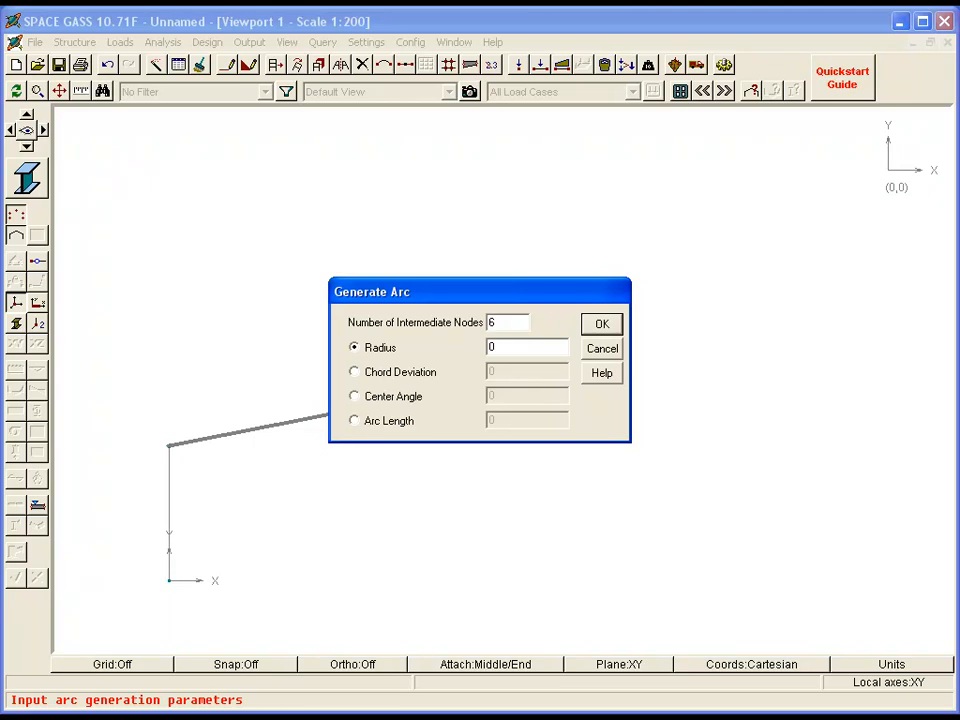
click(527, 347)
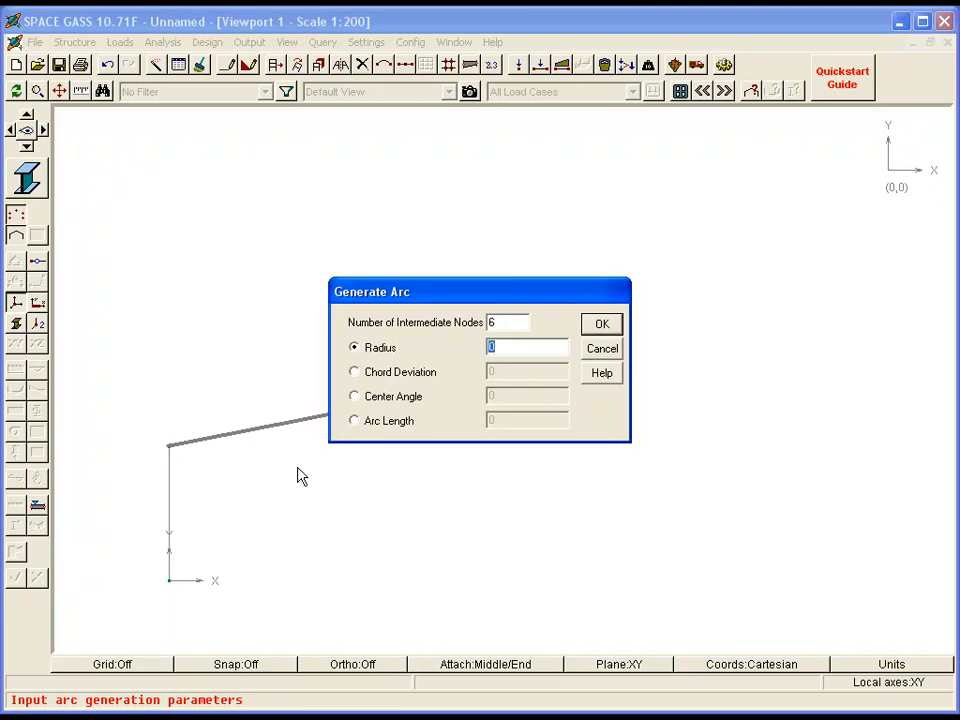
text(30)
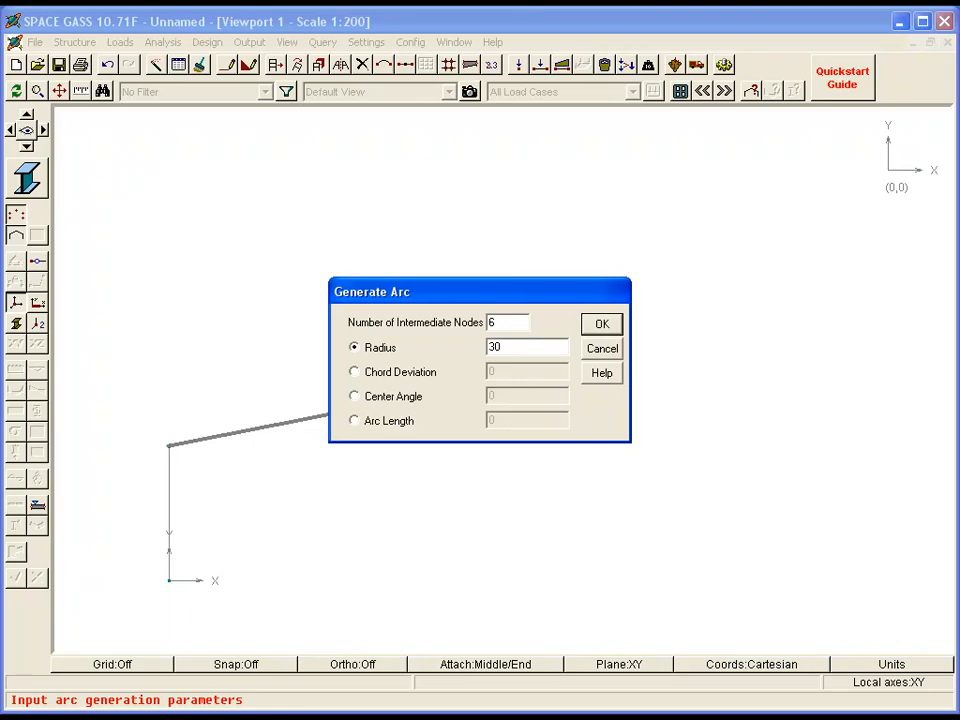
click(601, 323)
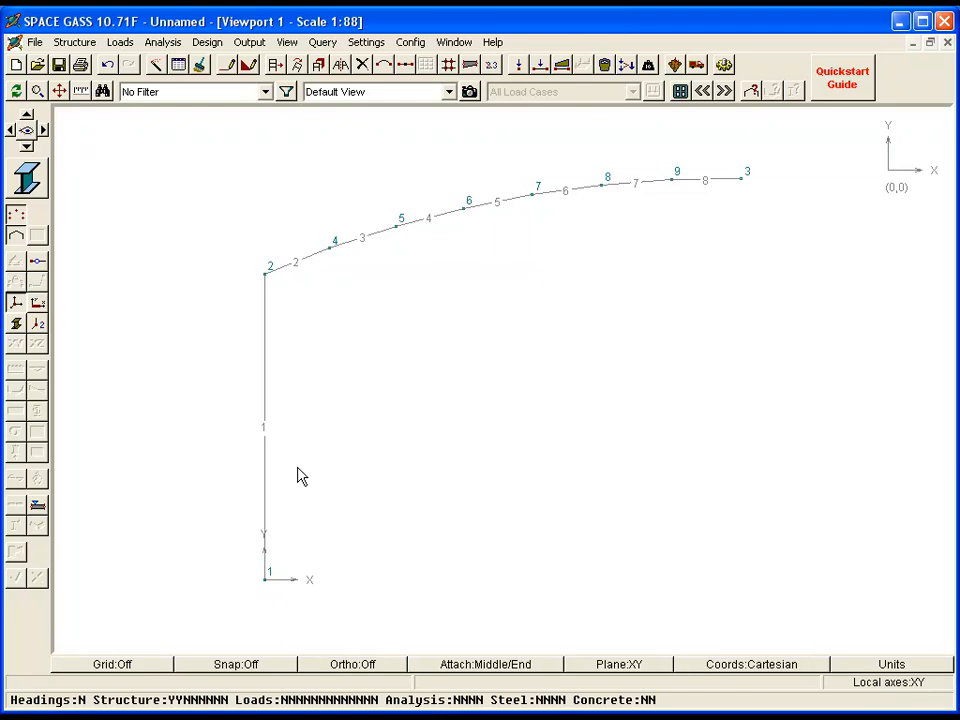
mouse_move(228, 98)
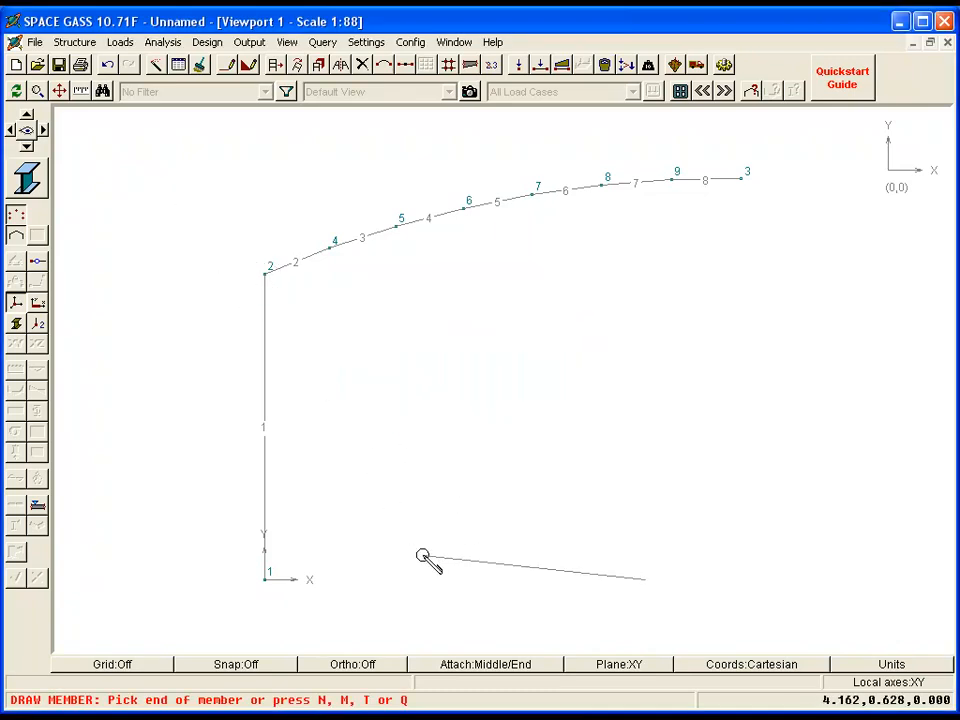
Draw a vertical central column from ground level up to the arch using Orthogonal attach.
click(486, 664)
text(16)
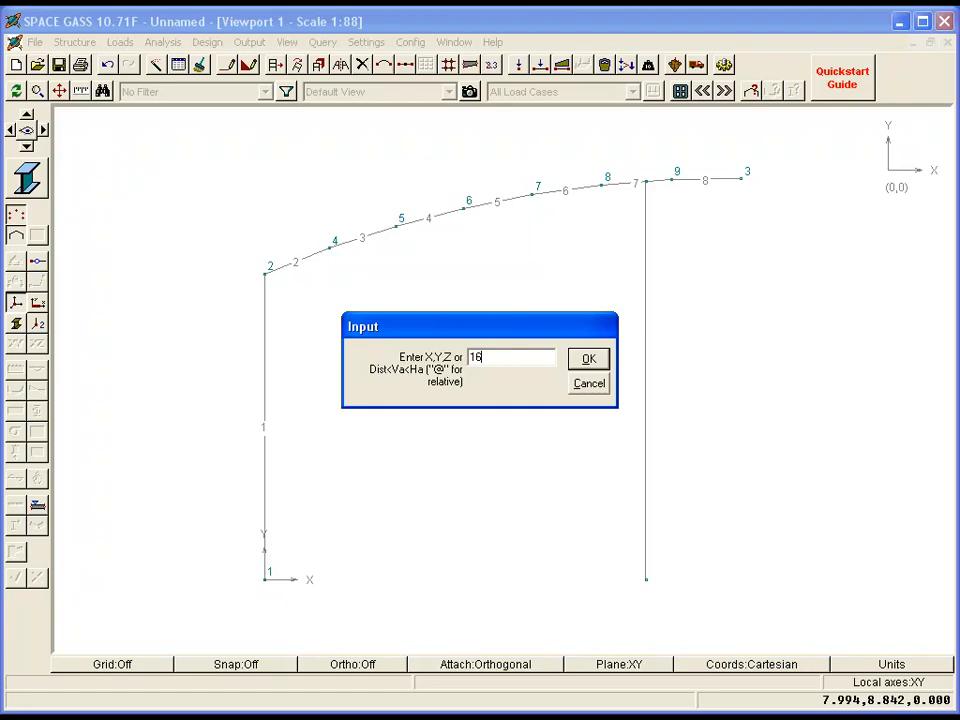
Draw a 3.2 m lean-to column at x=16 and a rafter ending on the central column.
click(588, 358)
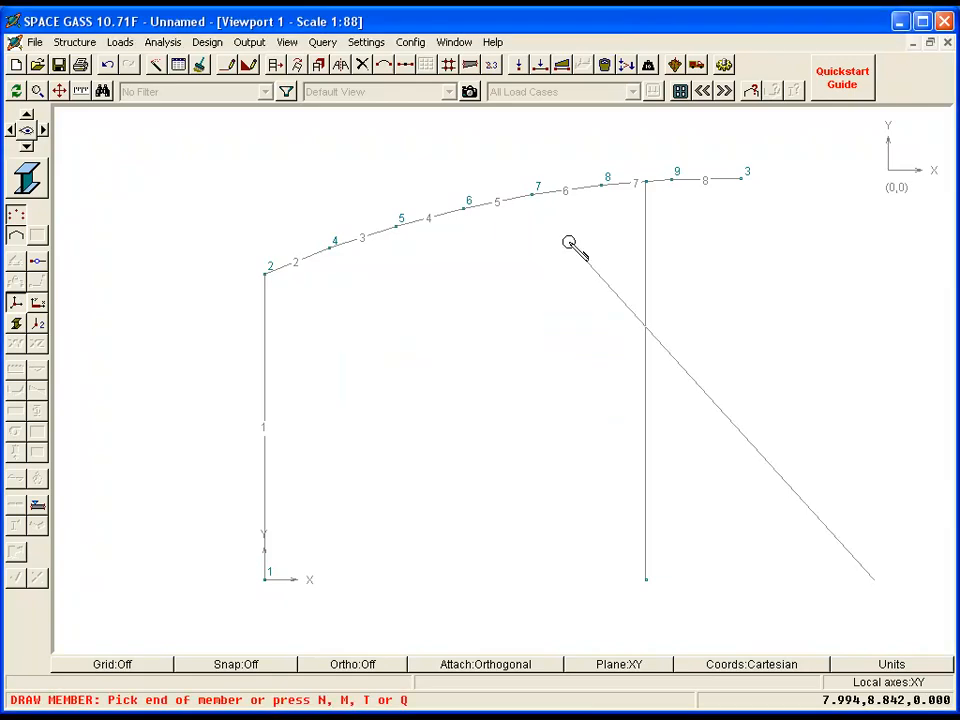
mouse_move(570, 245)
text(@0,3.2)
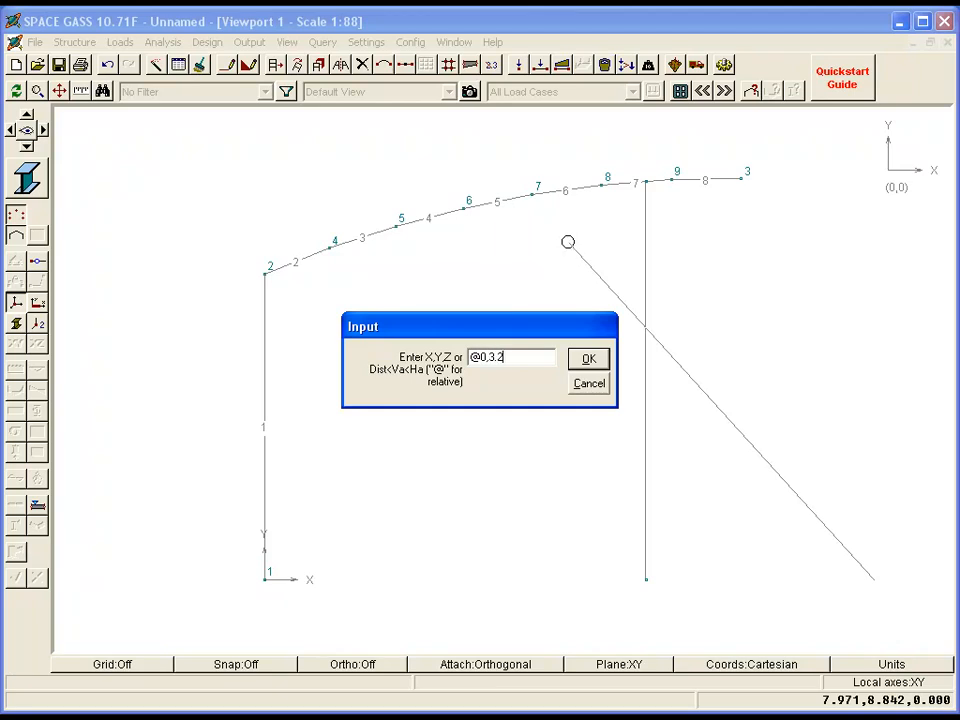
click(588, 358)
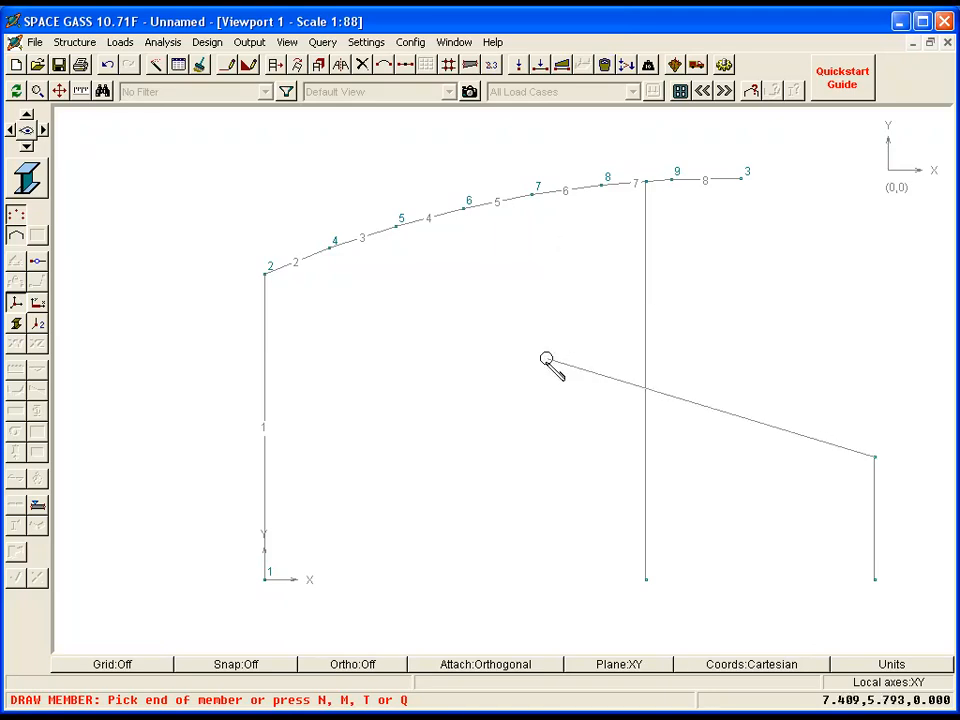
click(485, 664)
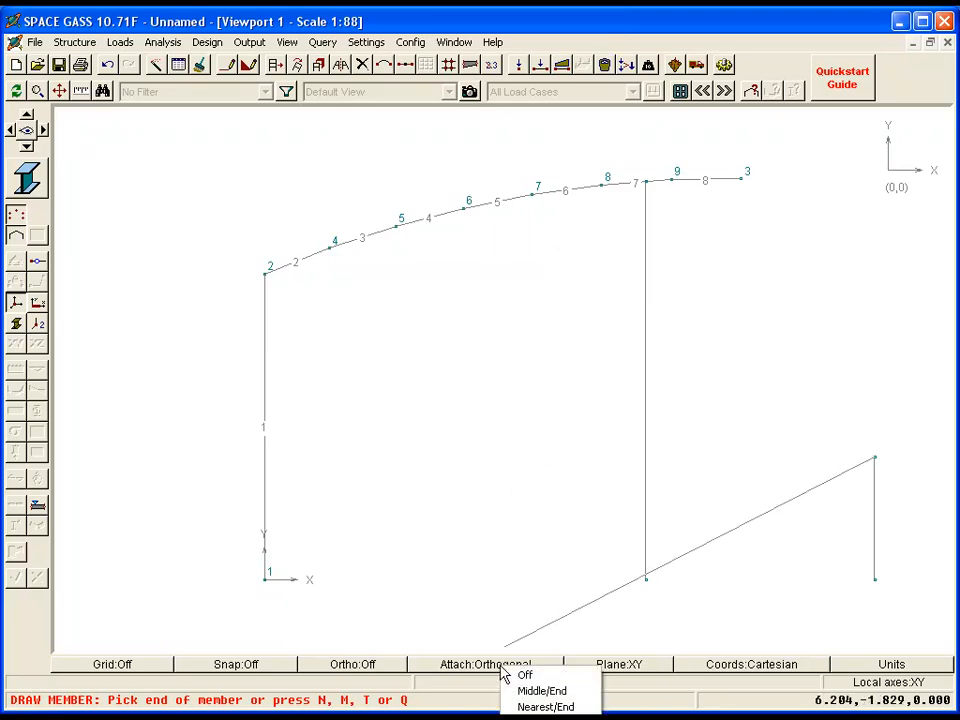
click(542, 691)
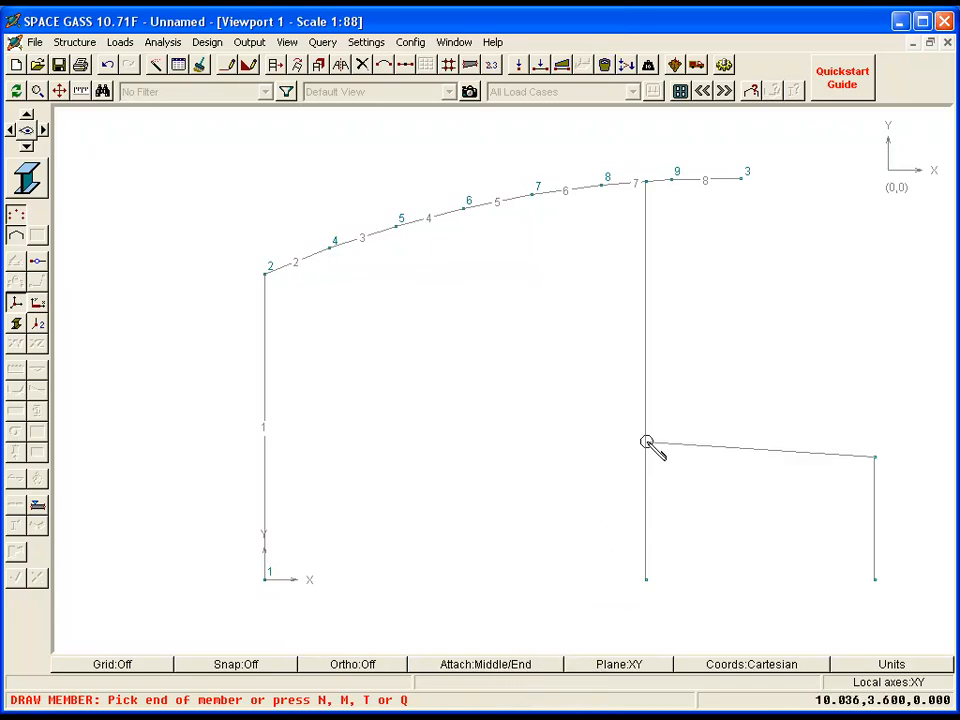
click(646, 456)
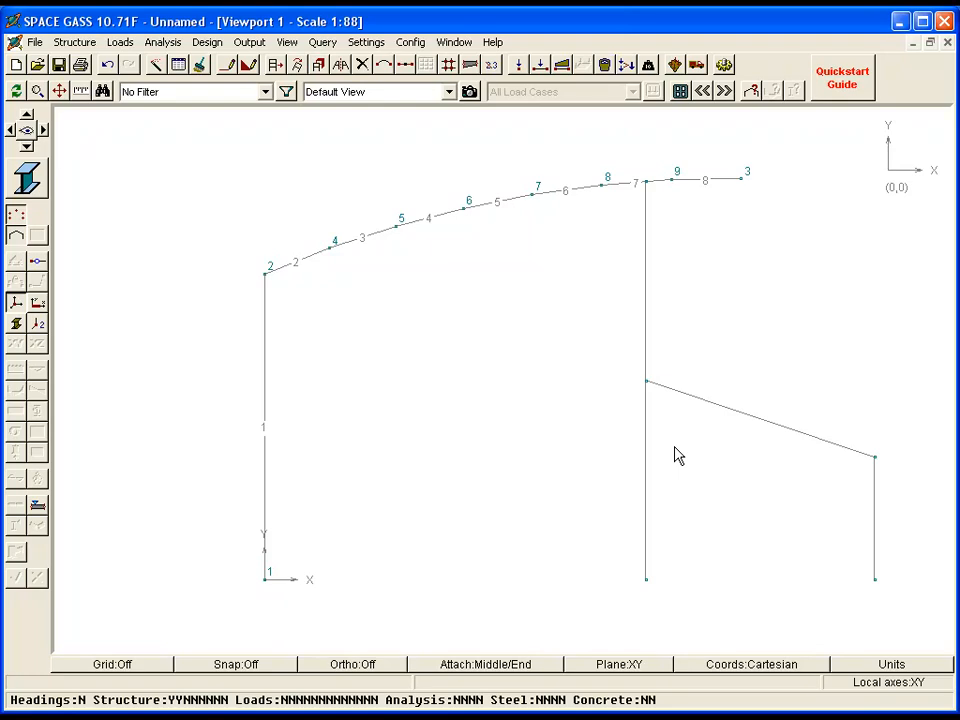
click(646, 385)
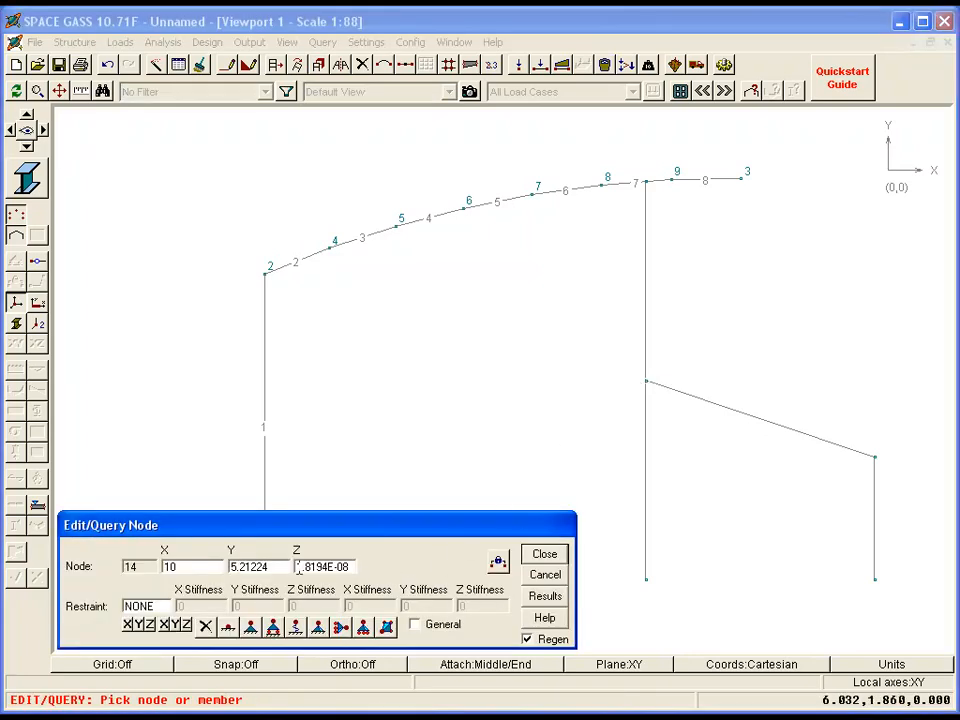
Change node 14's Y coordinate from 5.21224 to 4.2.
text(4.2)
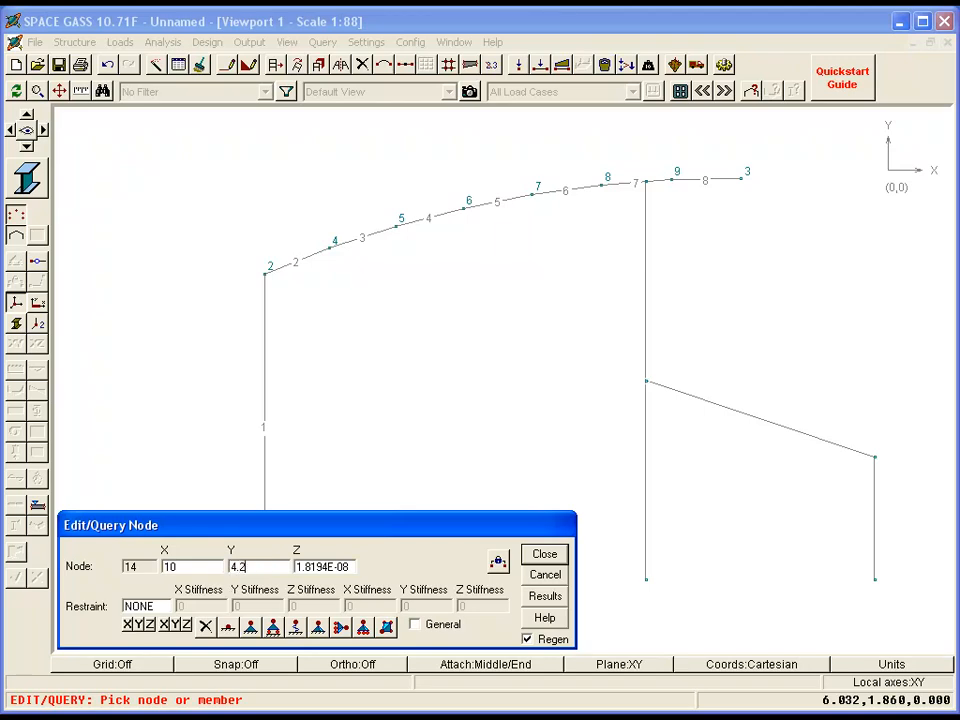
click(544, 554)
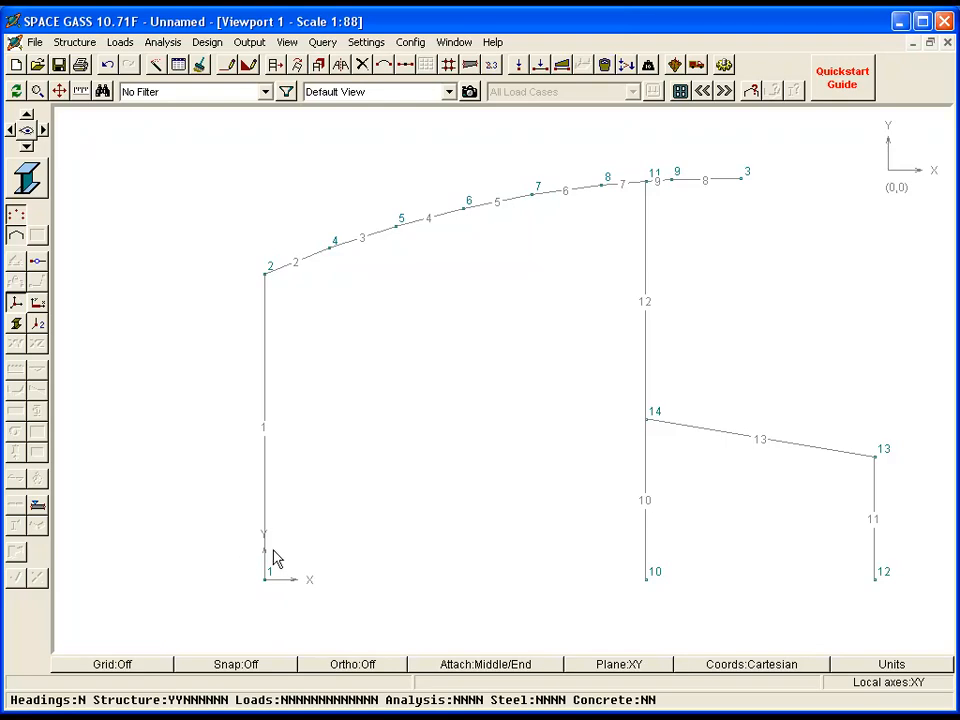
mouse_move(649, 428)
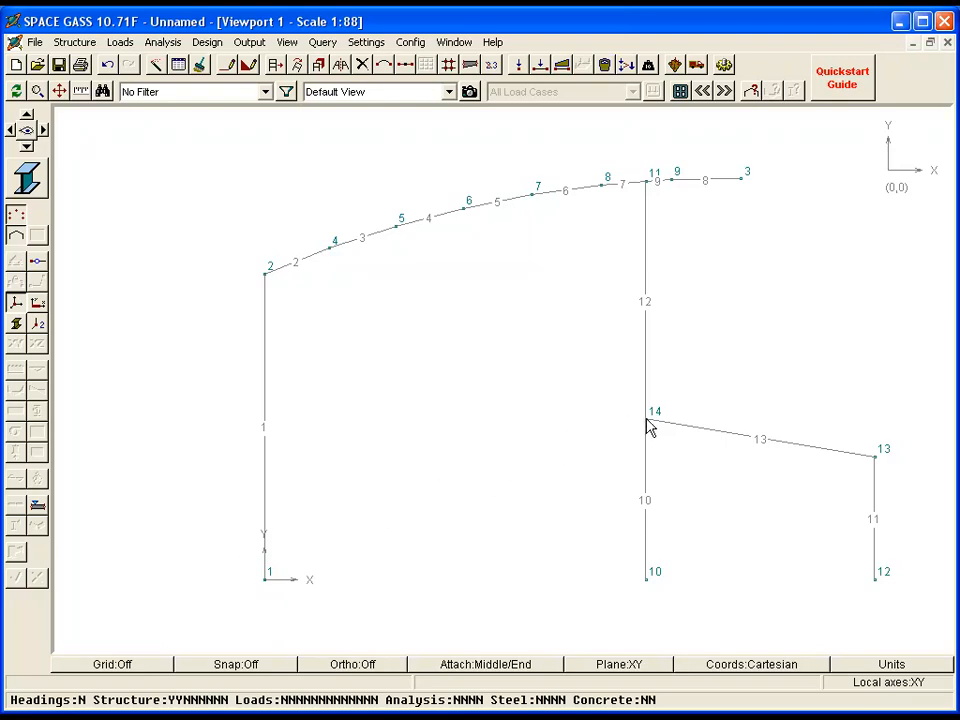
Open the context menu for node 14 on the central column.
right_click(648, 420)
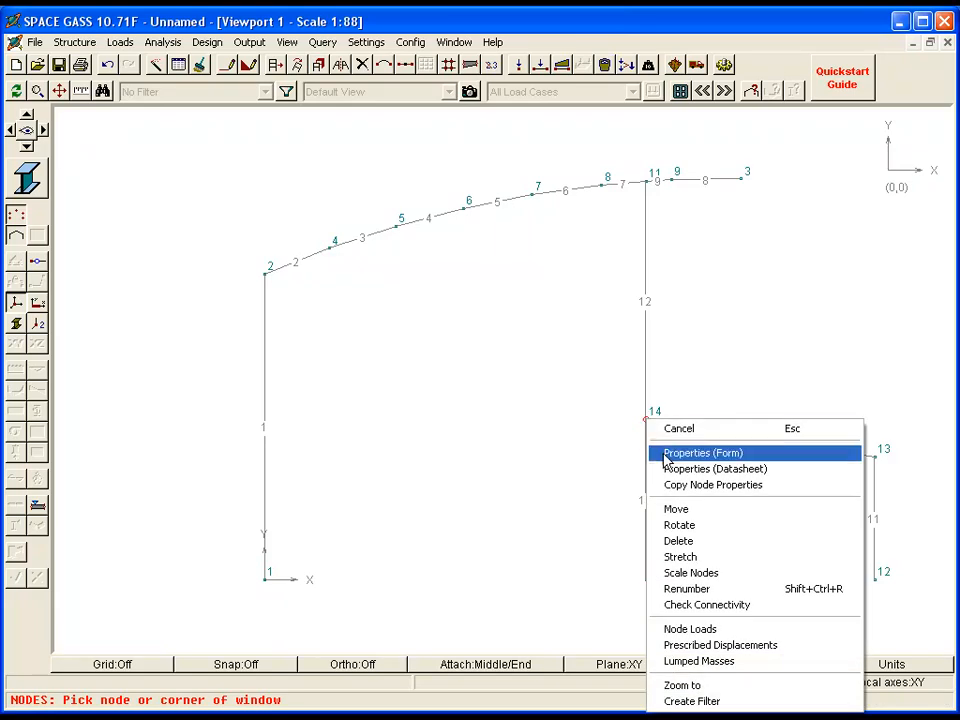